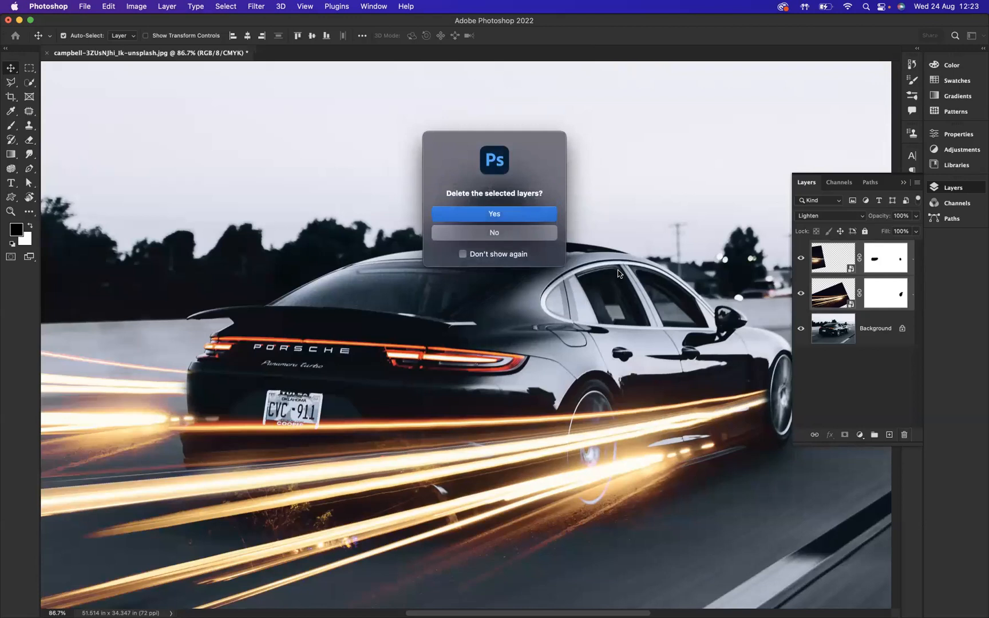
- Confirm deleting the old light-trail layers, leaving only the Porsche photo
left_click(494, 213)
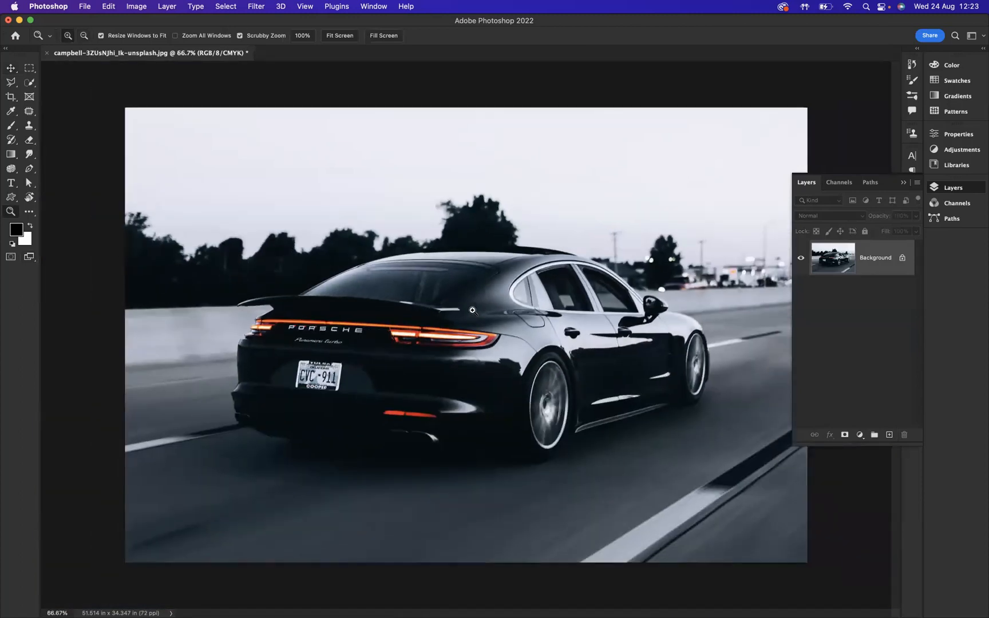
- Place the light-trails jpeg as an embedded layer over the car and flip it horizontally
left_click(84, 7)
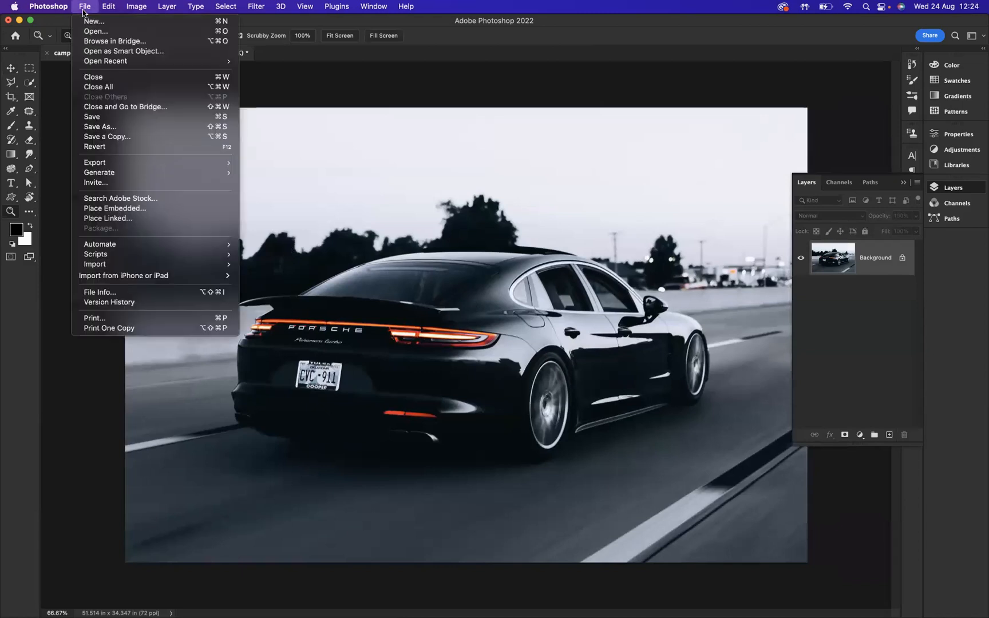
left_click(92, 209)
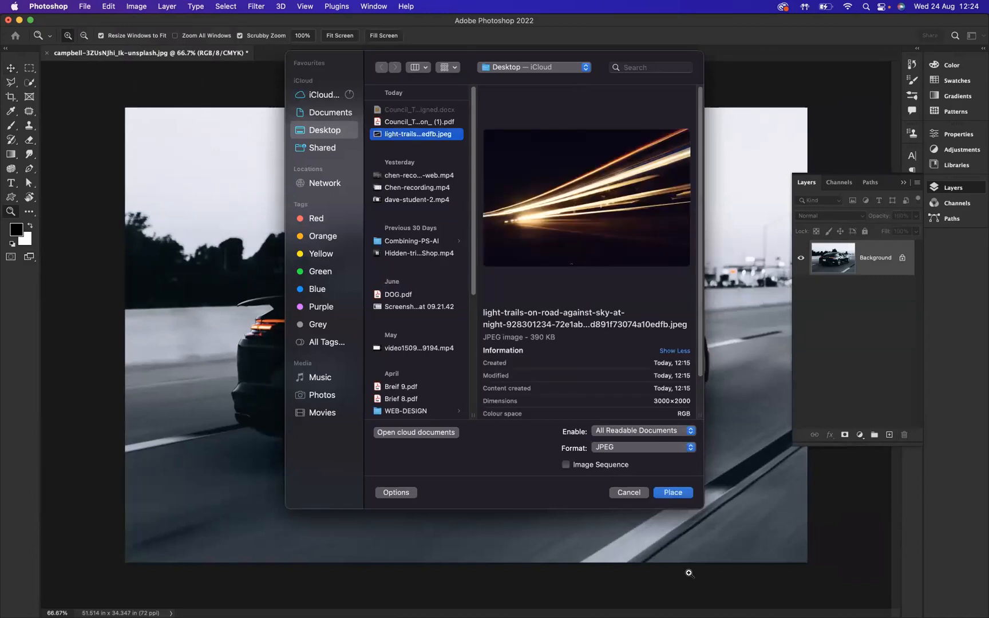
left_click(672, 492)
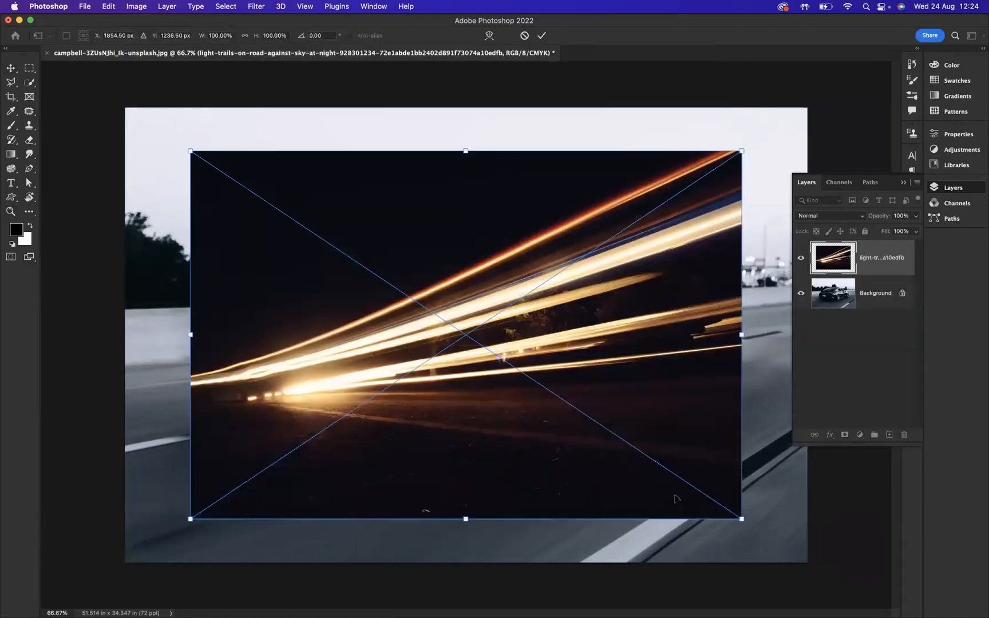
right_click(676, 498)
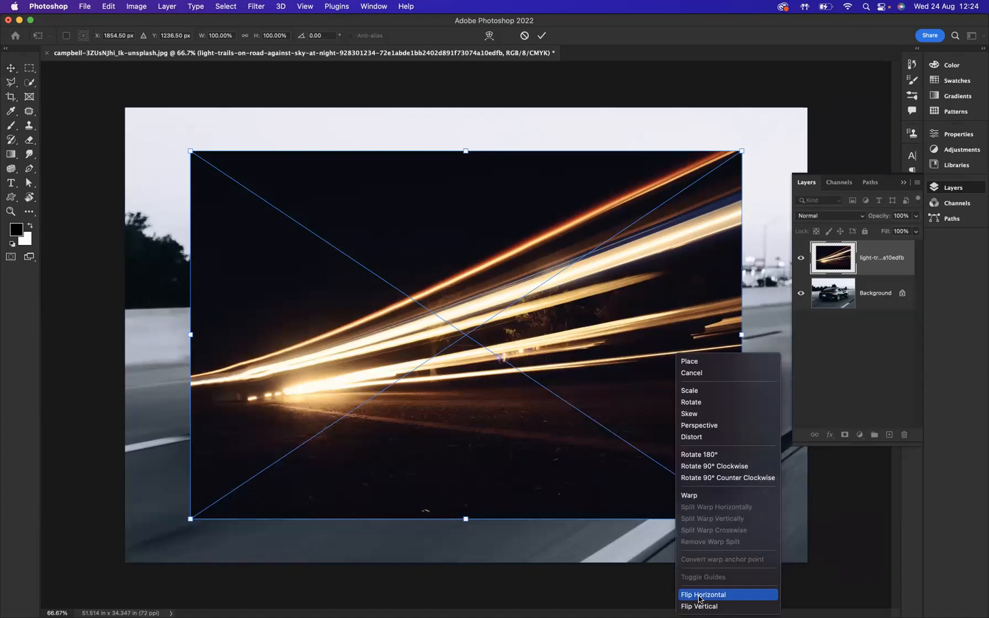
left_click(703, 594)
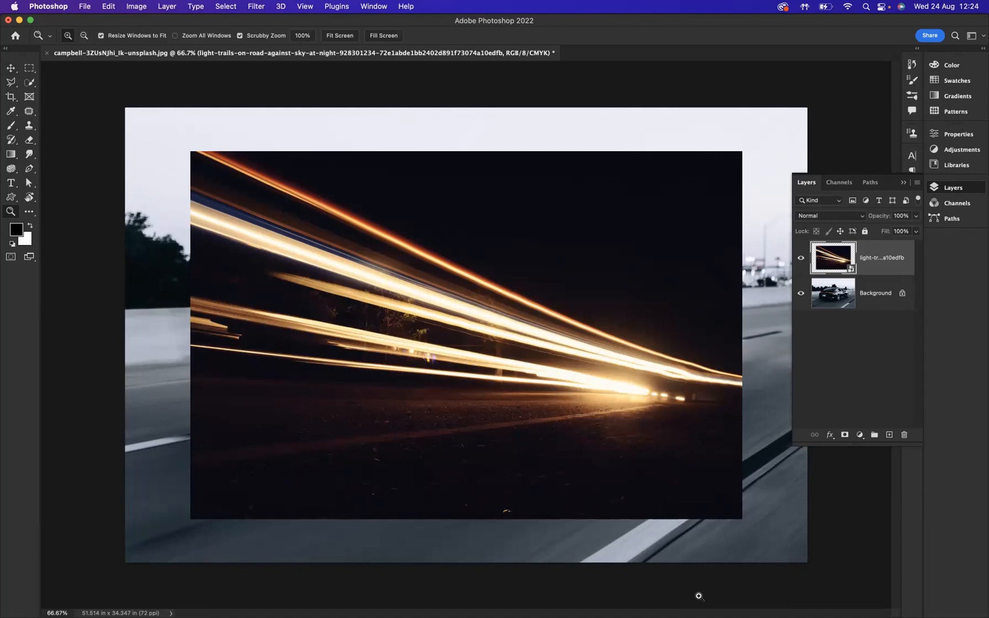
mouse_move(794, 503)
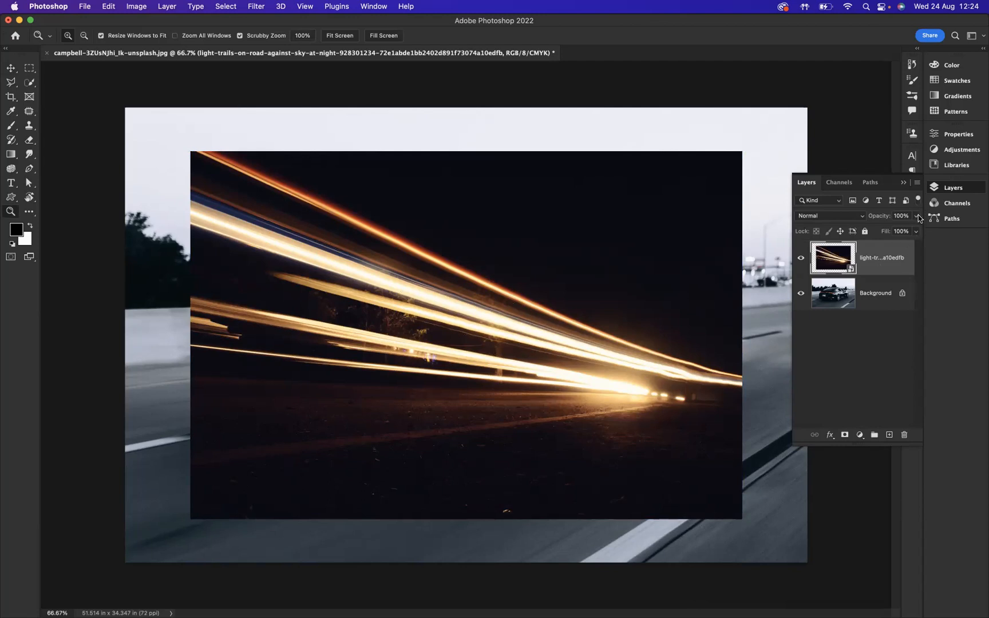
- At lowered opacity, rotate and move the trails over the car's rear, then restore 100% opacity
left_click_drag(918, 215, 895, 232)
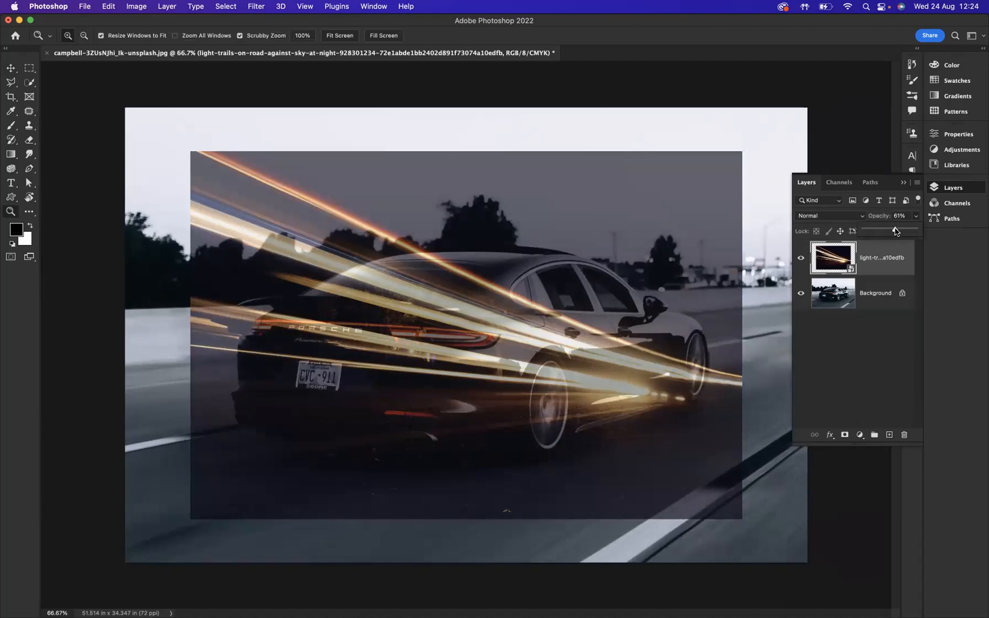
key("cmd+t")
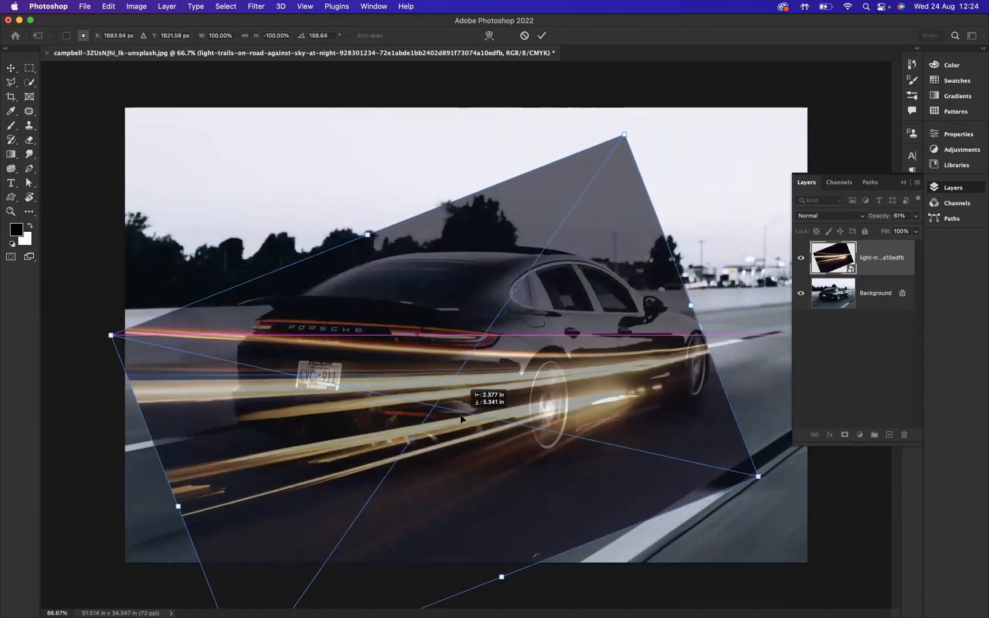
left_click_drag(460, 419, 449, 427)
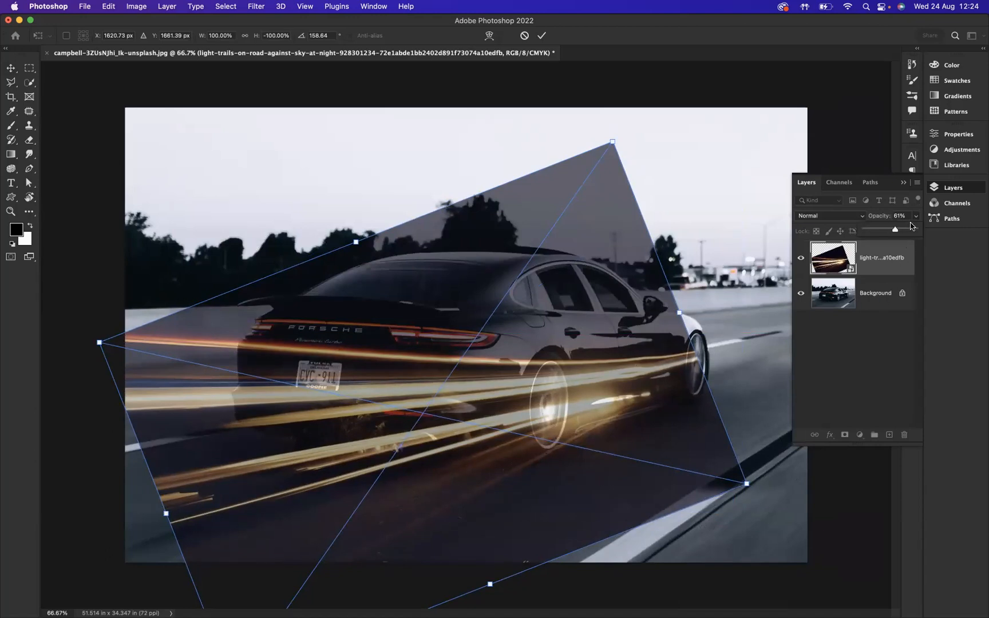
left_click_drag(894, 229, 913, 229)
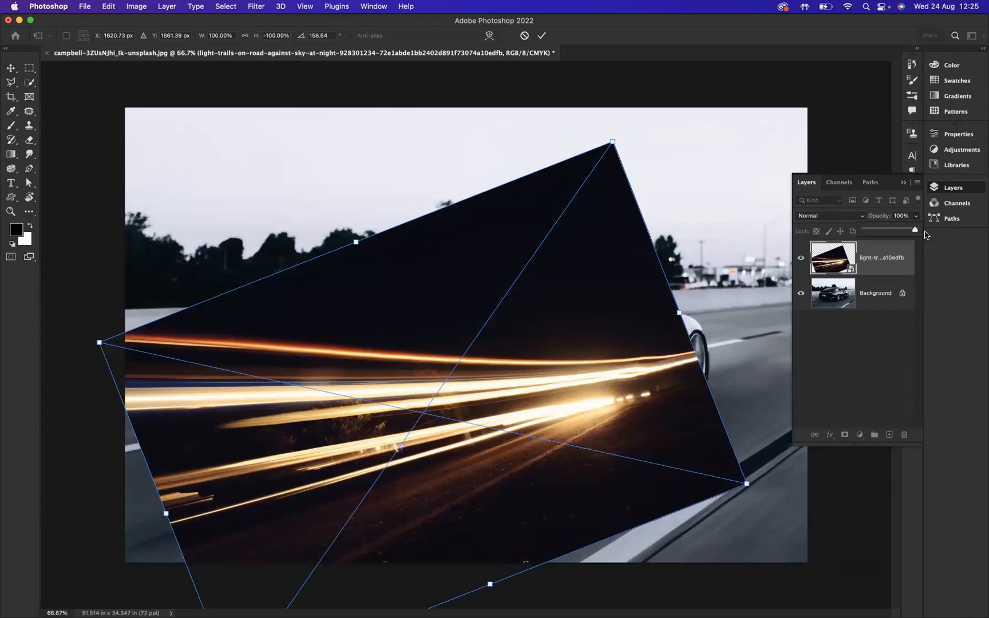
mouse_move(633, 314)
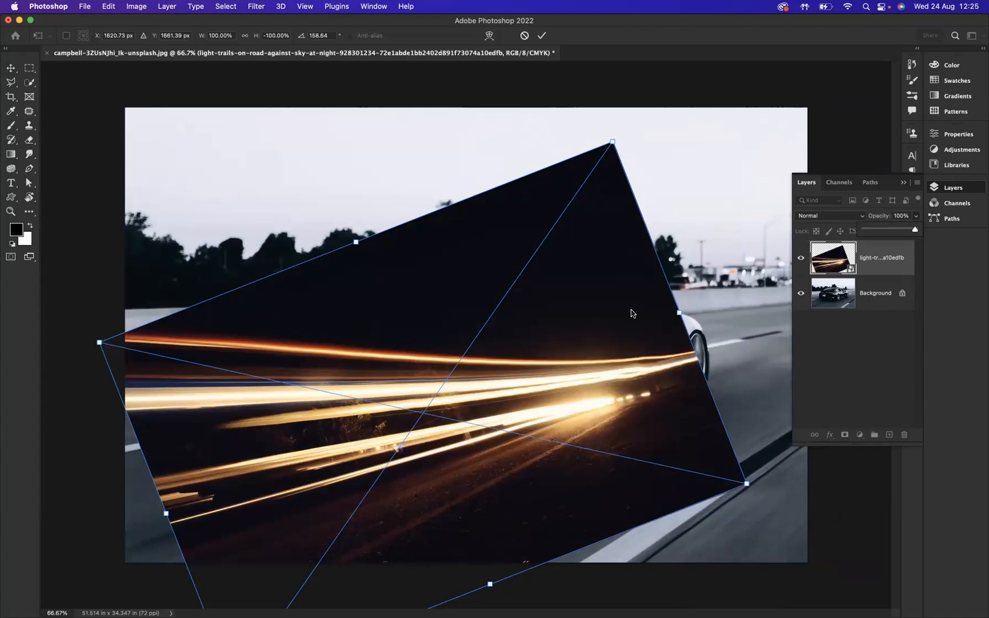
- Distort the trail layer's corners toward the rear wheel, flatten and rotate slightly, and commit
right_click(633, 313)
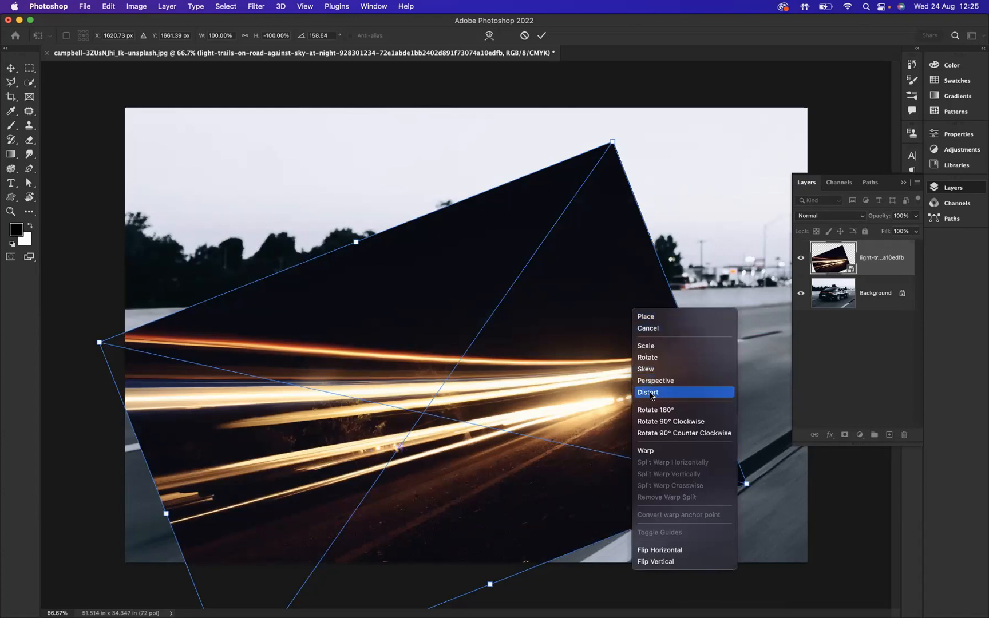
left_click(646, 391)
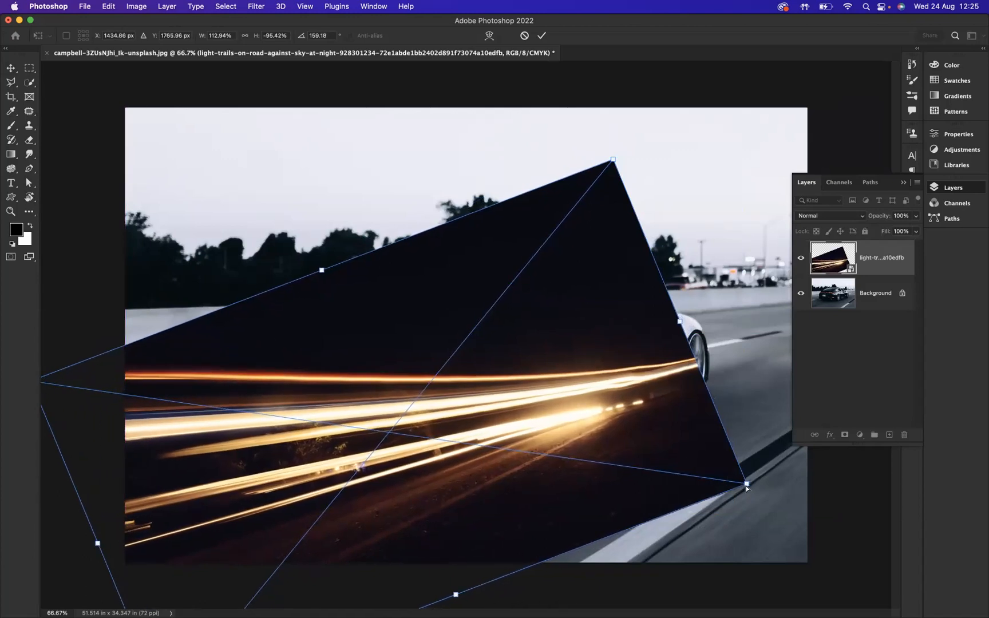
left_click_drag(747, 487, 727, 480)
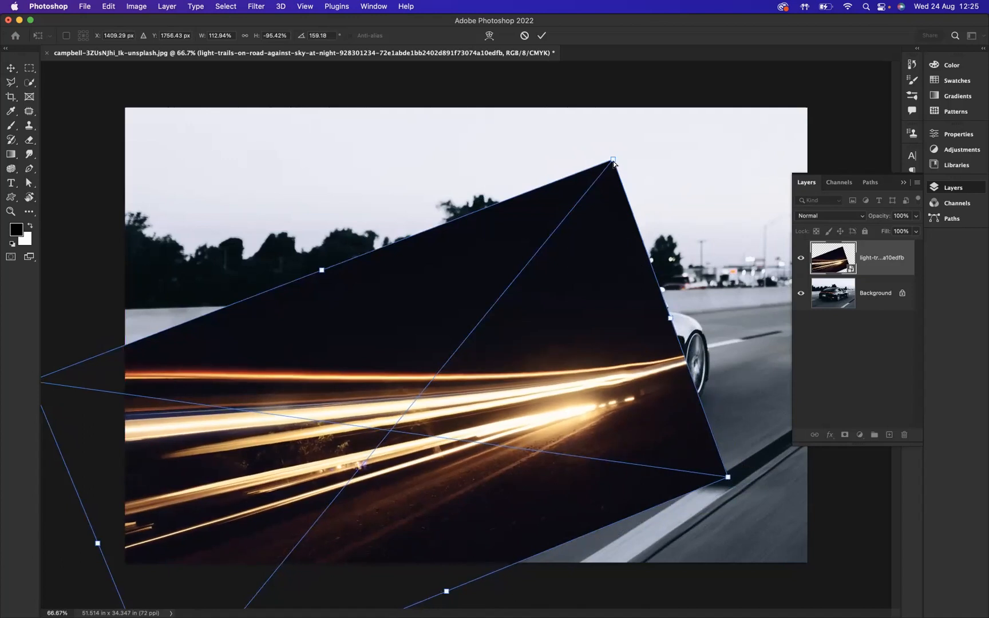
left_click_drag(613, 163, 614, 187)
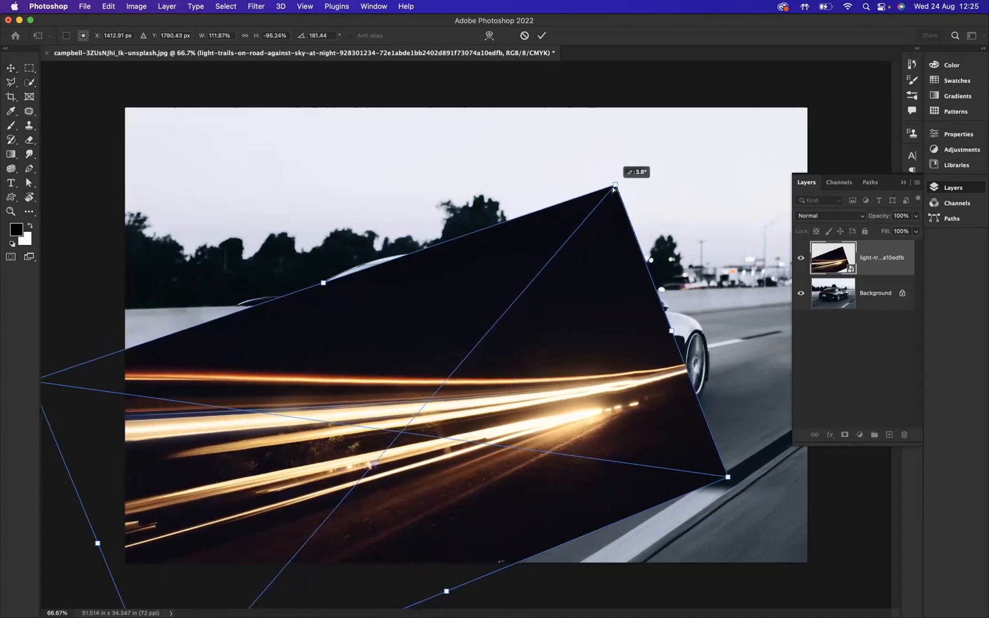
left_click_drag(612, 190, 624, 188)
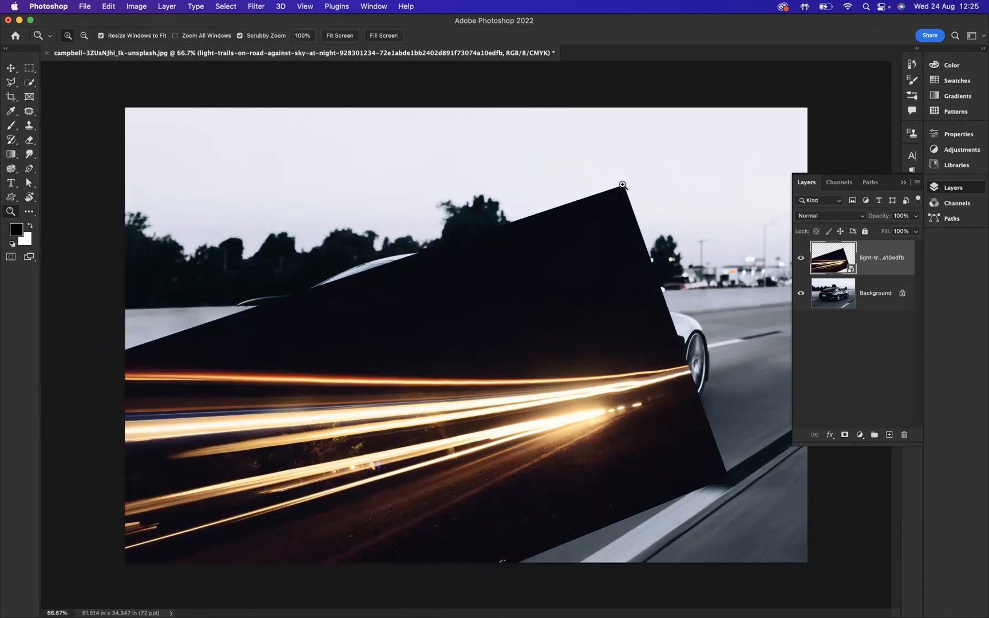
mouse_move(679, 228)
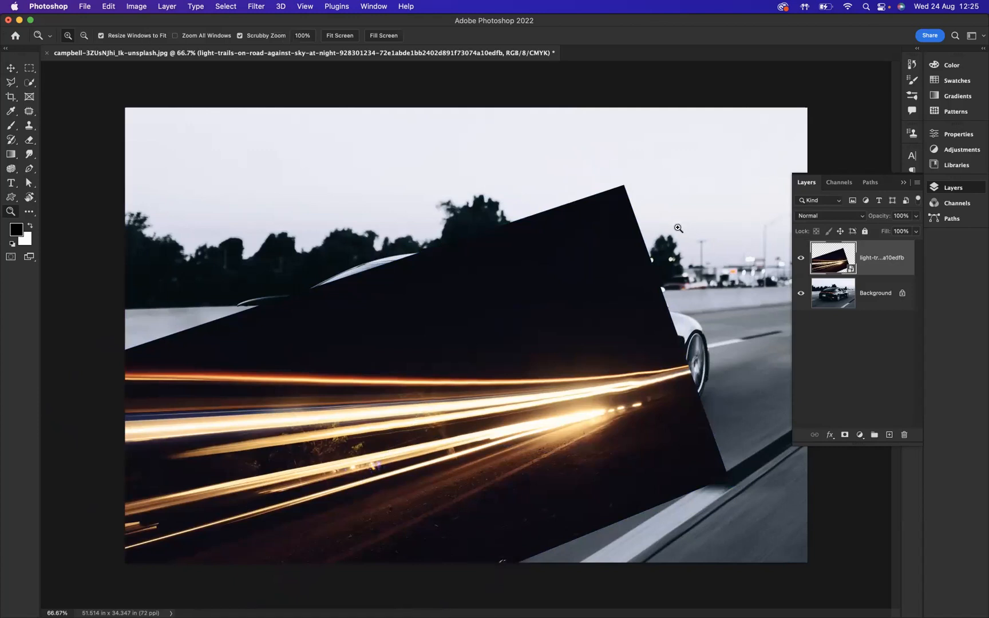
- Set the light-trails layer's blend mode to Lighten so the black background drops out
left_click(827, 215)
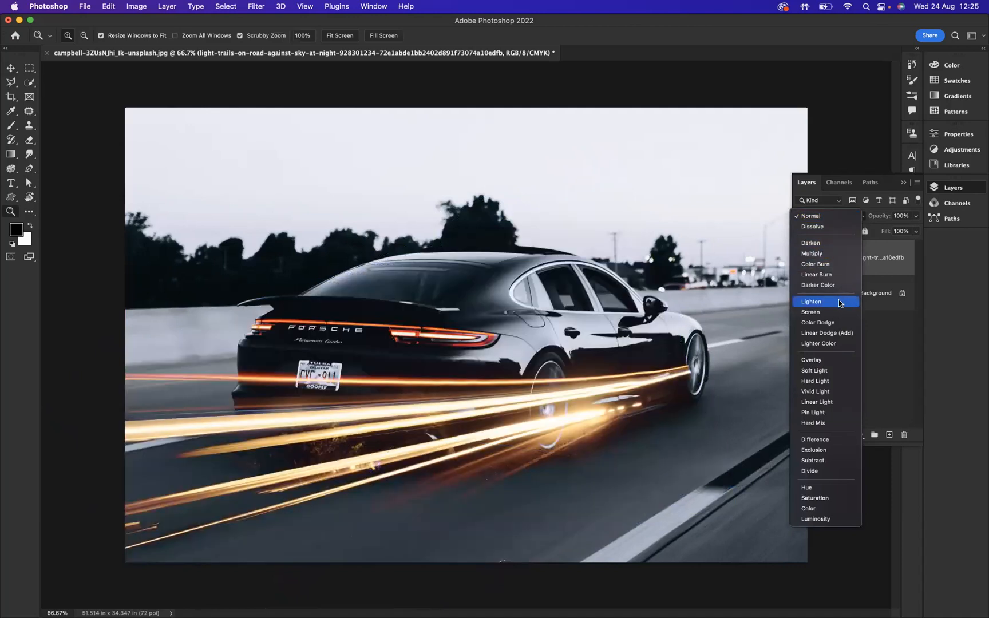
left_click(811, 301)
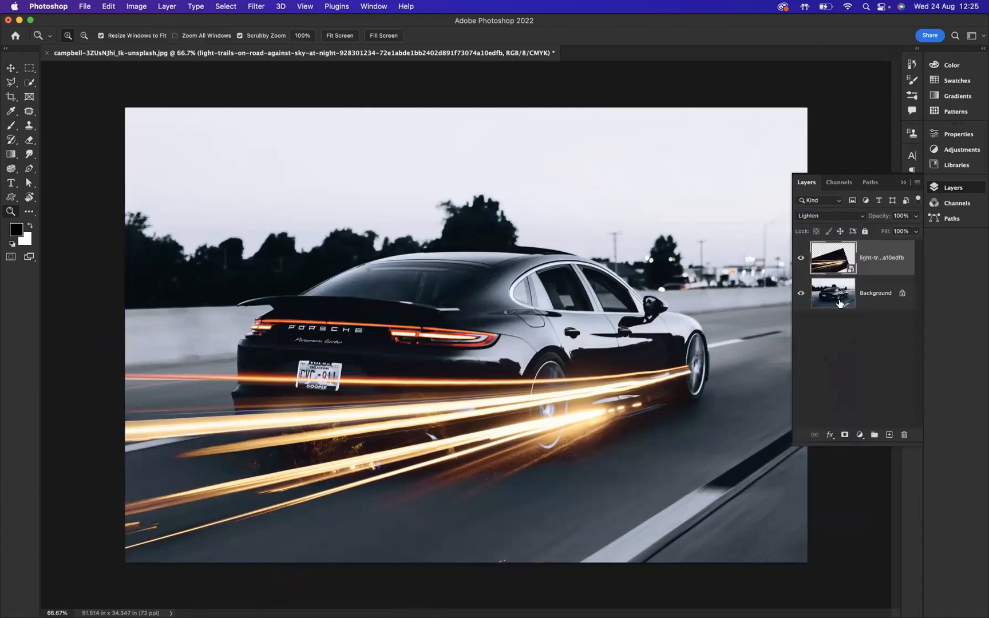
mouse_move(833, 293)
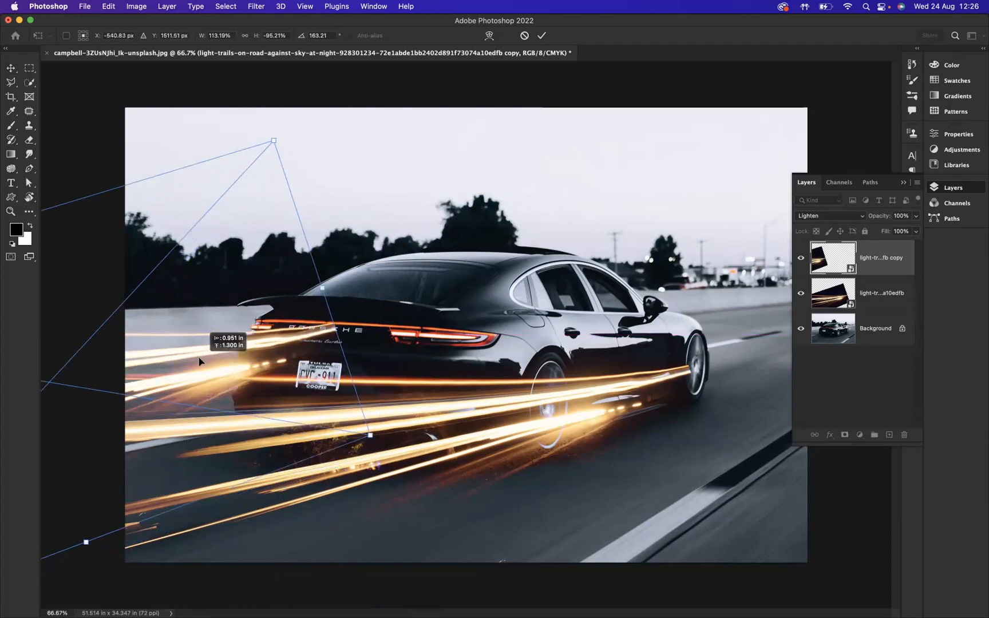
- Move the duplicated trails to the car's left rear and taper them with a Perspective transform
left_click_drag(388, 435, 356, 457)
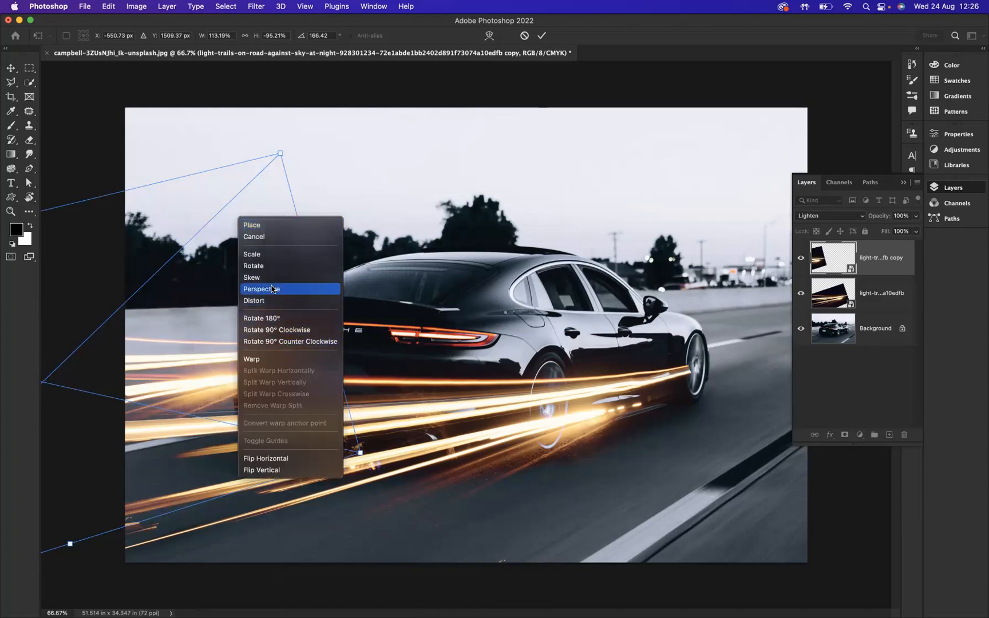
left_click(261, 288)
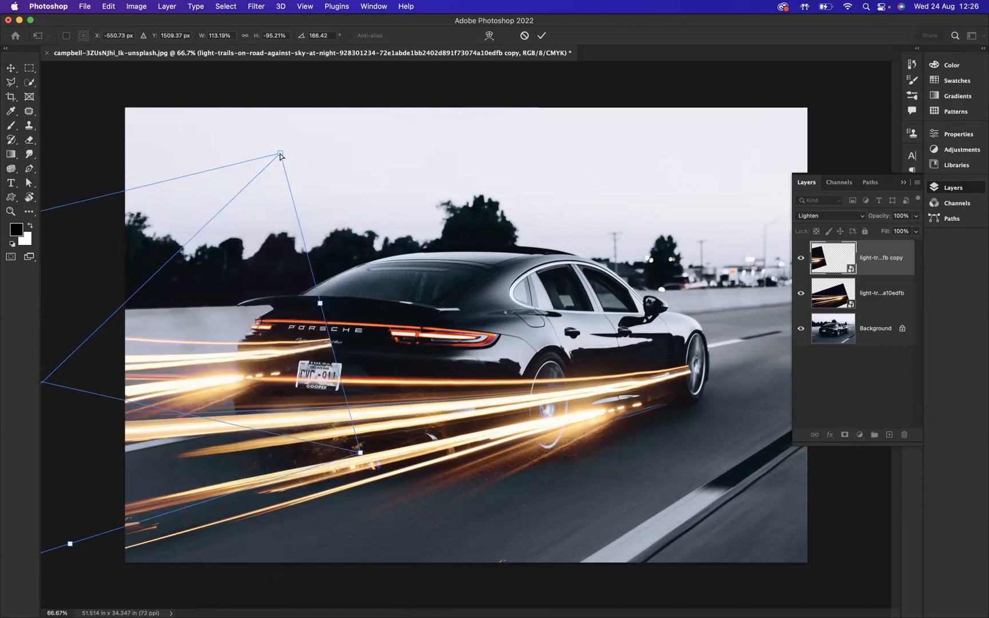
left_click_drag(280, 156, 299, 174)
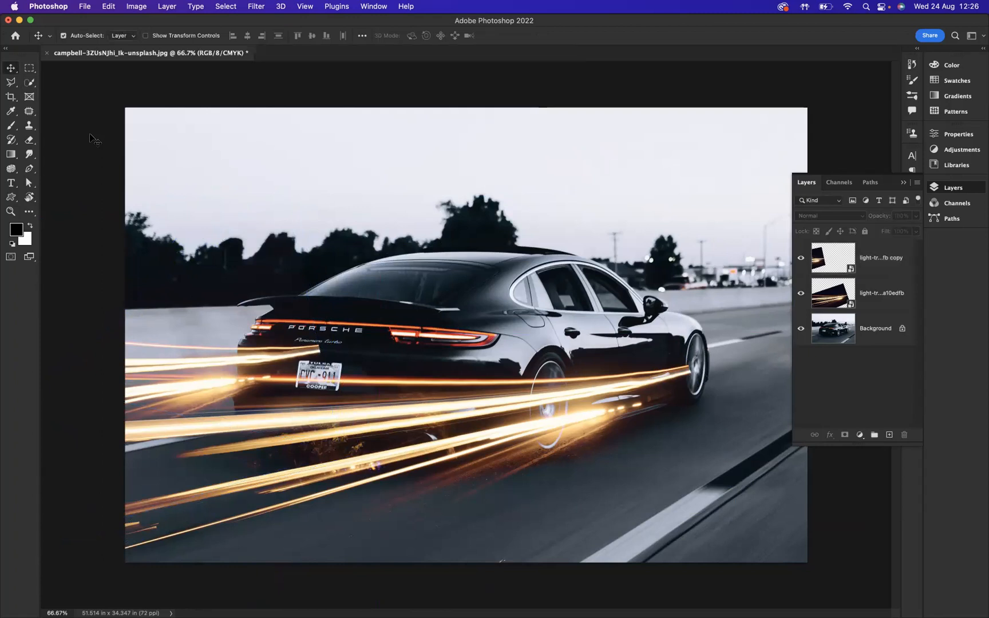
mouse_move(502, 406)
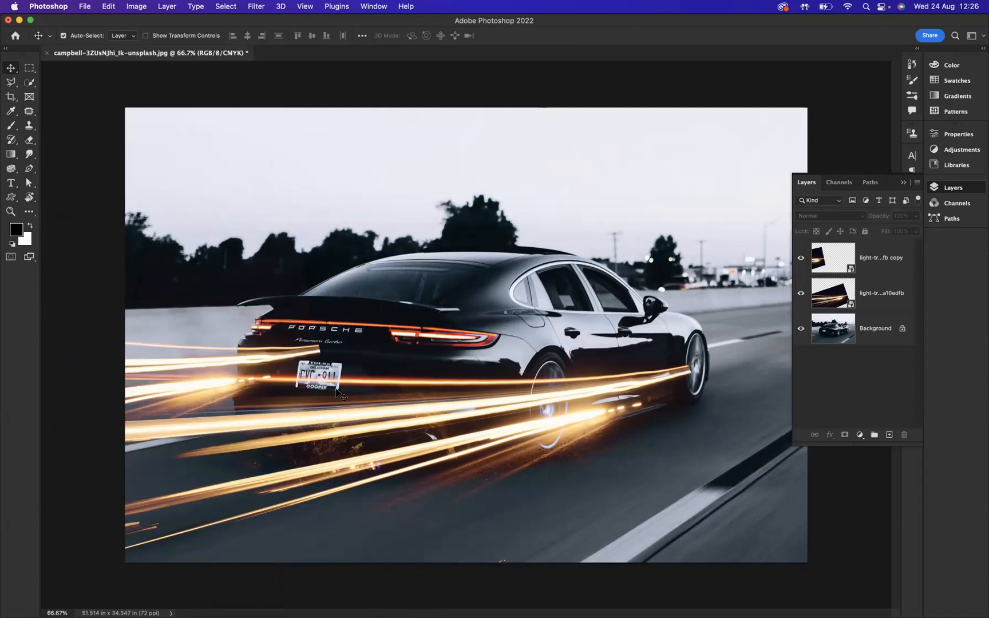
- Add blank layer masks to both the original and copied trail layers
left_click(882, 293)
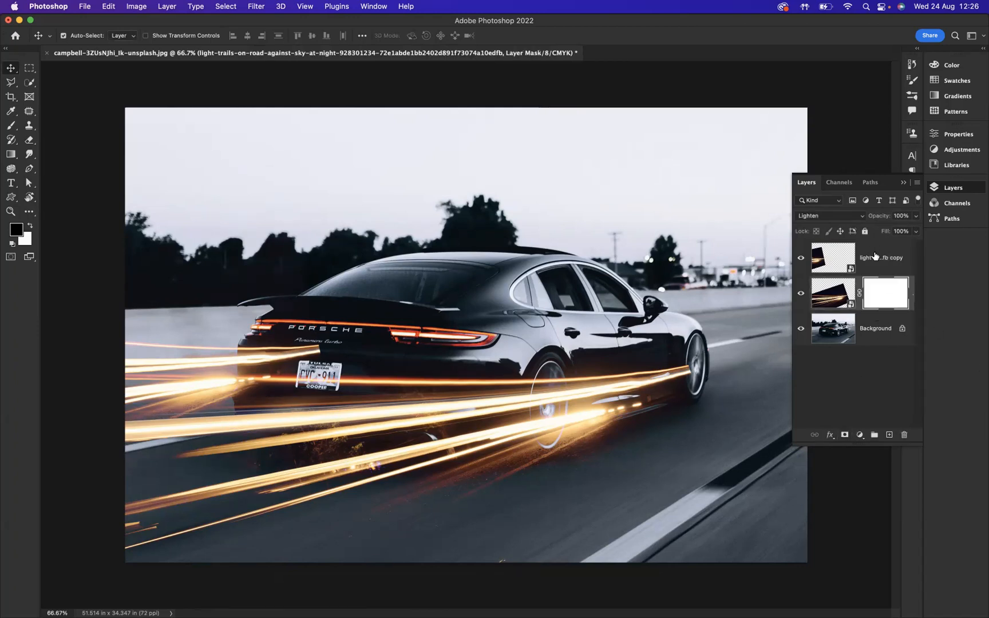
left_click(844, 436)
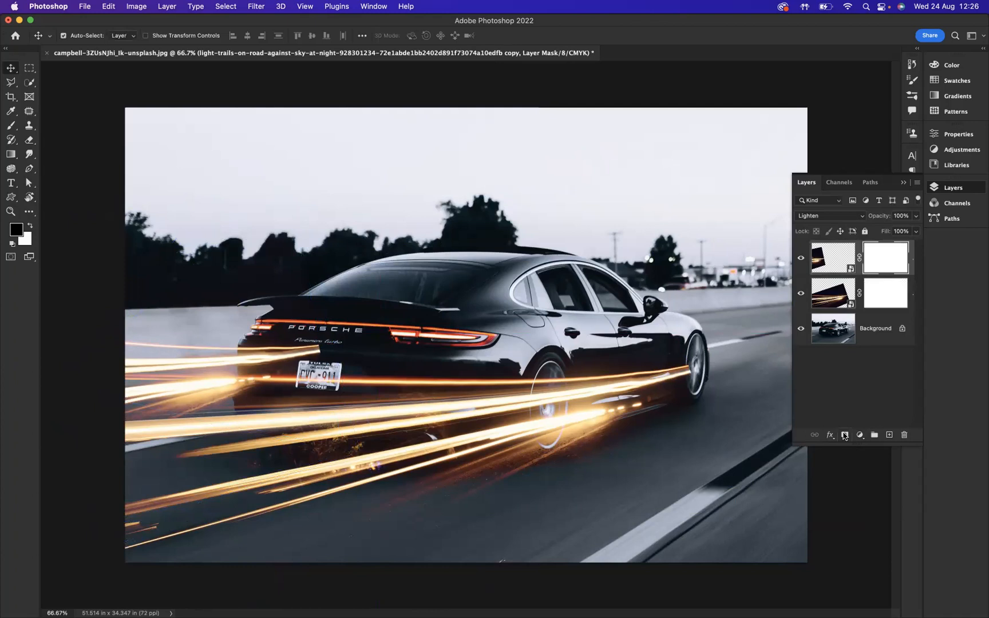
mouse_move(845, 435)
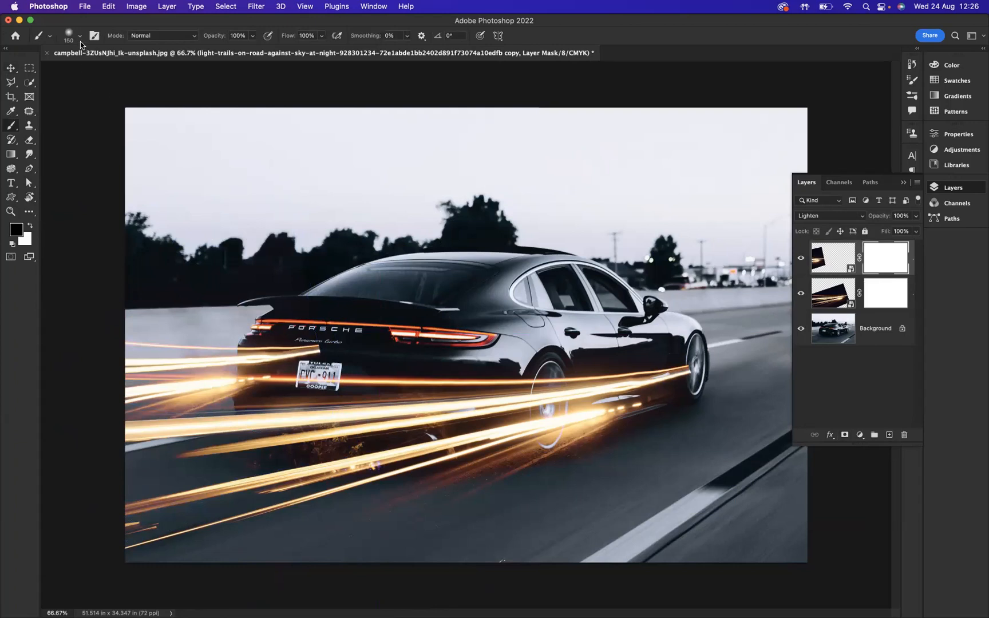
- With the Brush tool, select the original trail layer's mask to paint away stray streaks
left_click(80, 35)
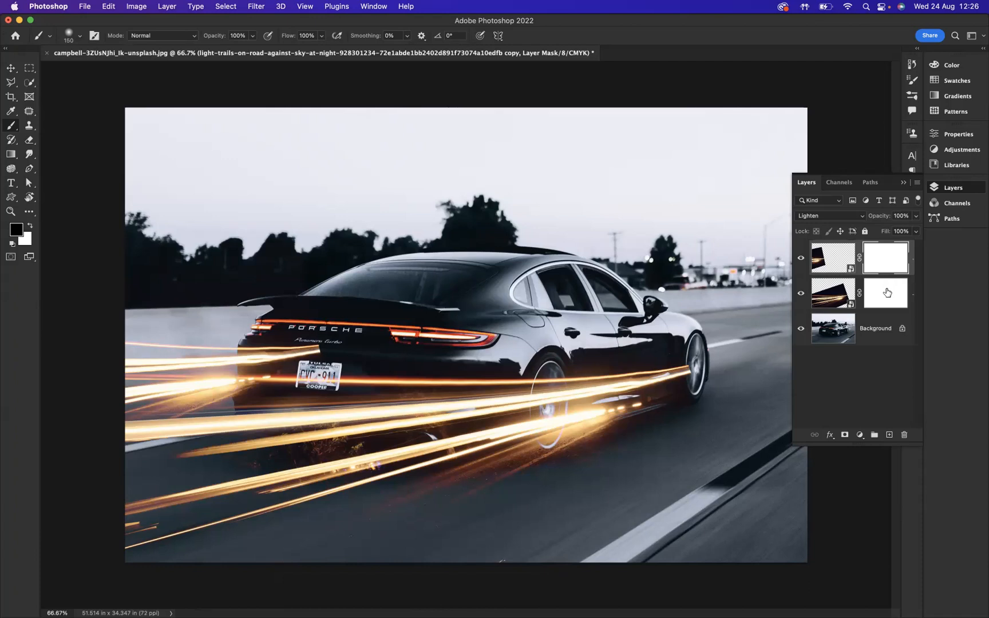
left_click(886, 292)
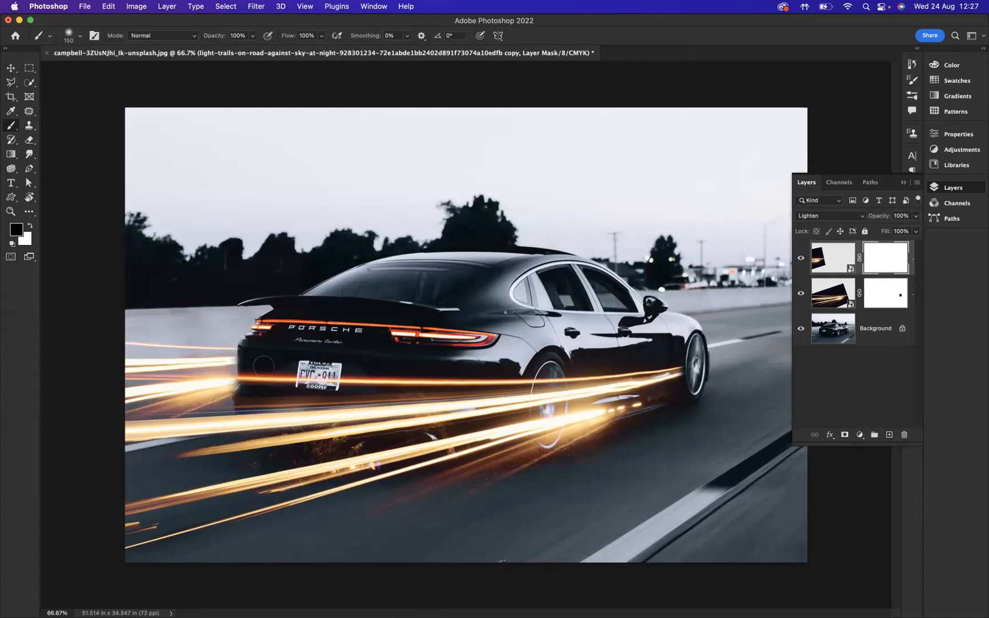
mouse_move(248, 393)
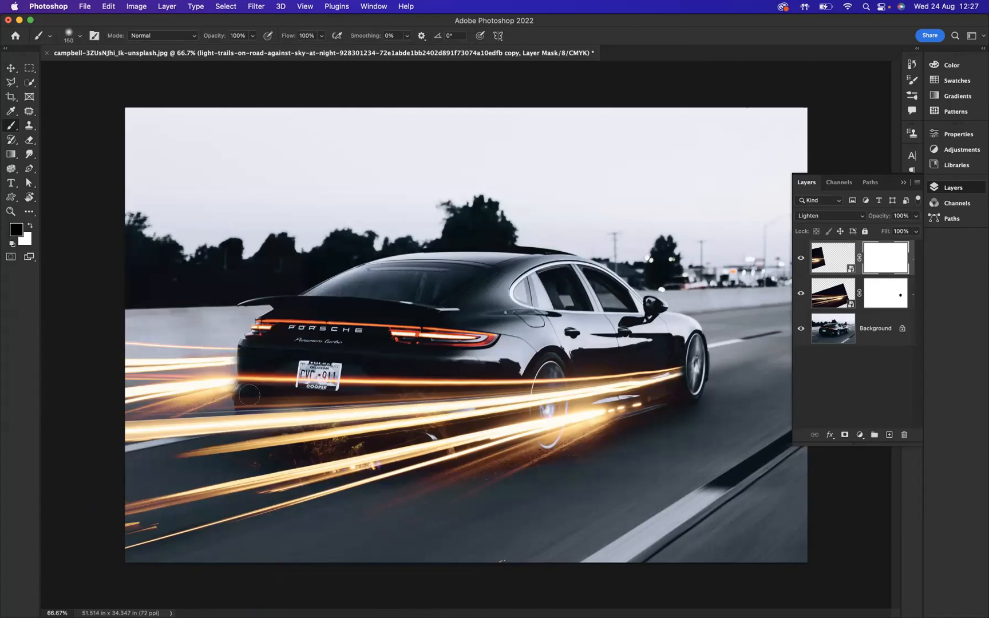